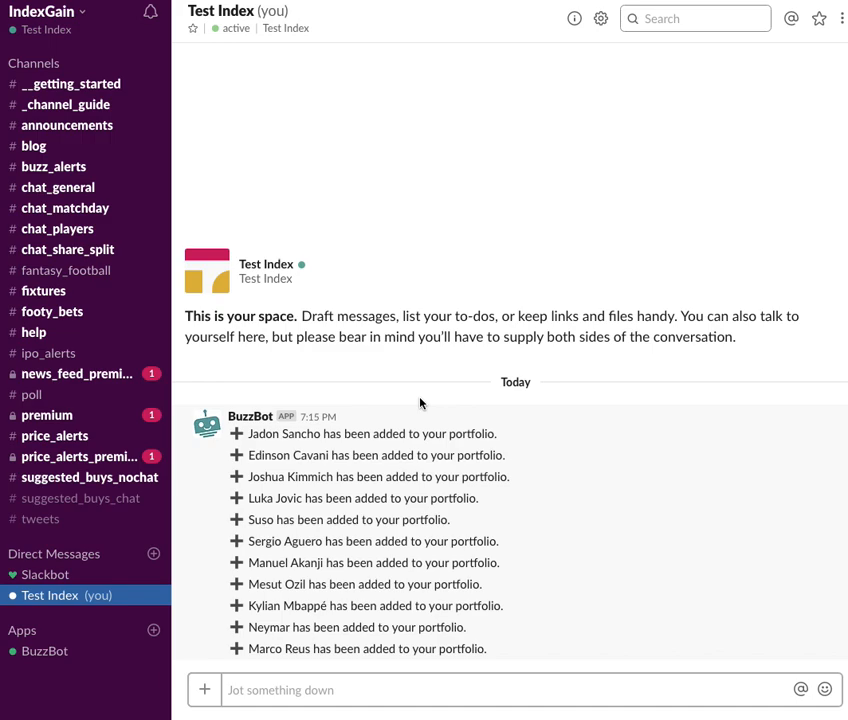
mouse_move(415, 385)
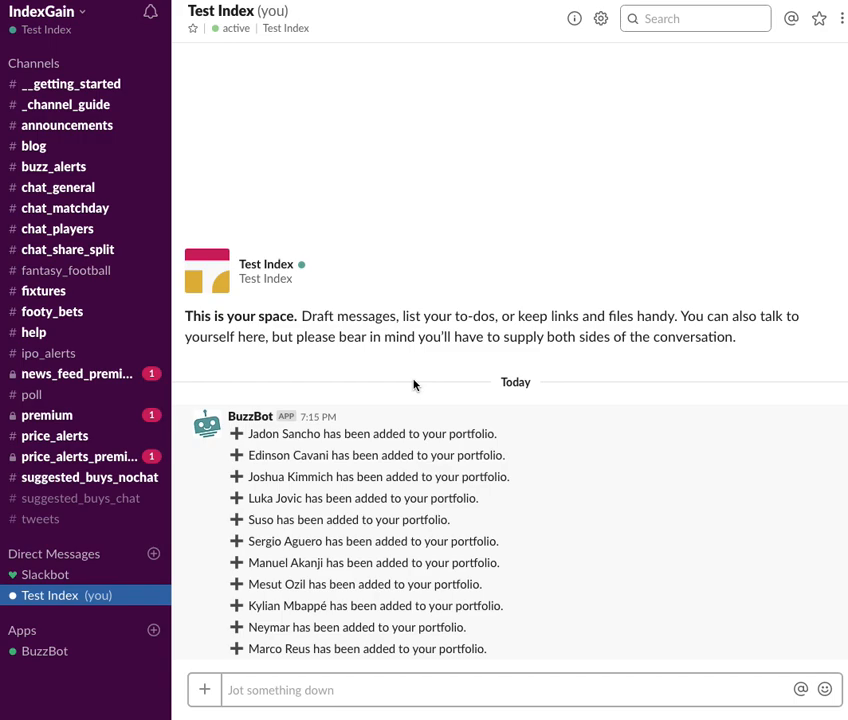
mouse_move(411, 388)
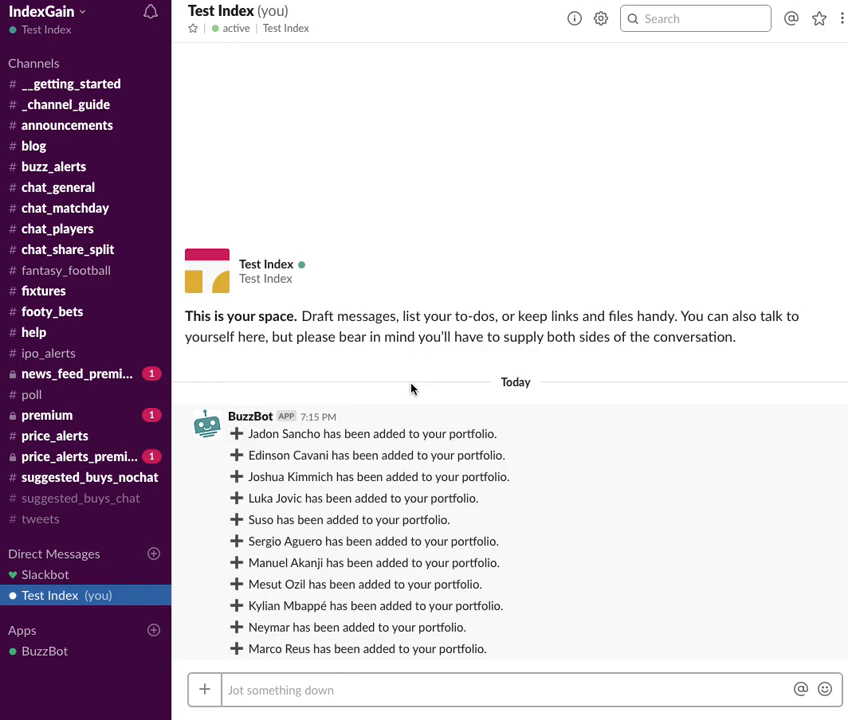
mouse_move(412, 382)
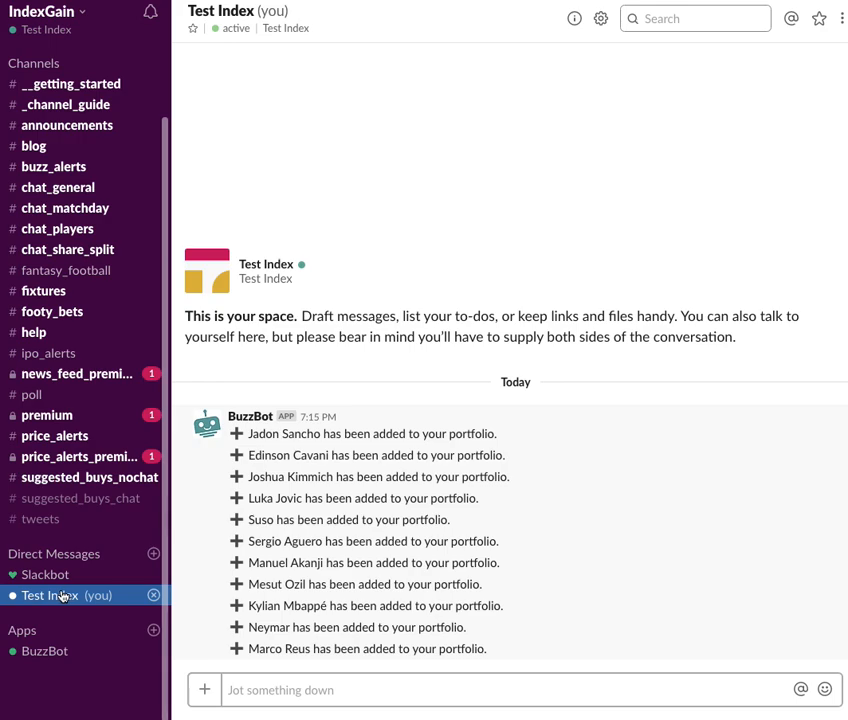
mouse_move(50, 595)
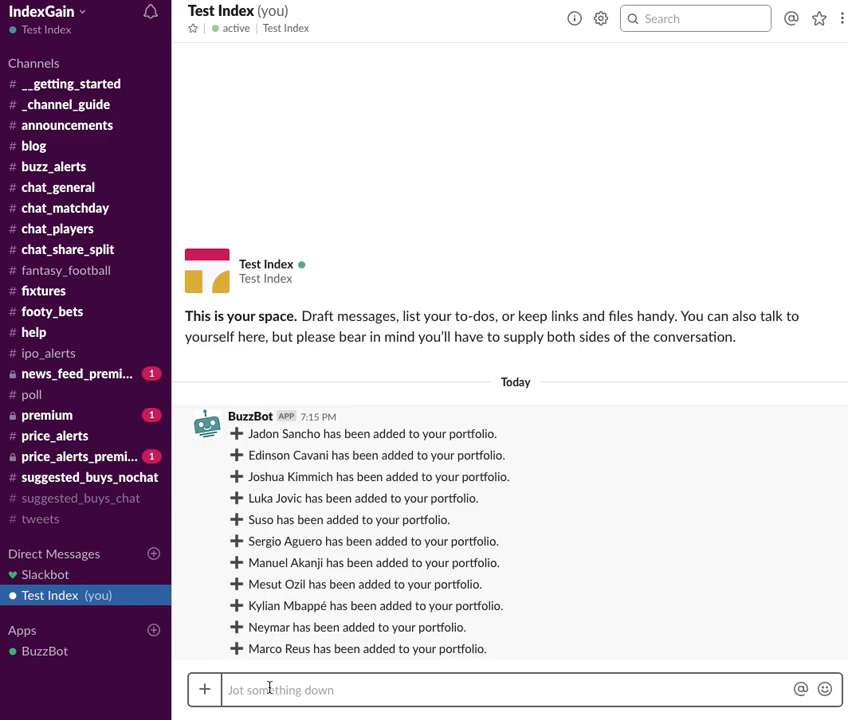
Step: Send /igplayerinfo rashford so BuzzBot adds Marcus Rashford to the portfolio
type("/igplayerinfo")
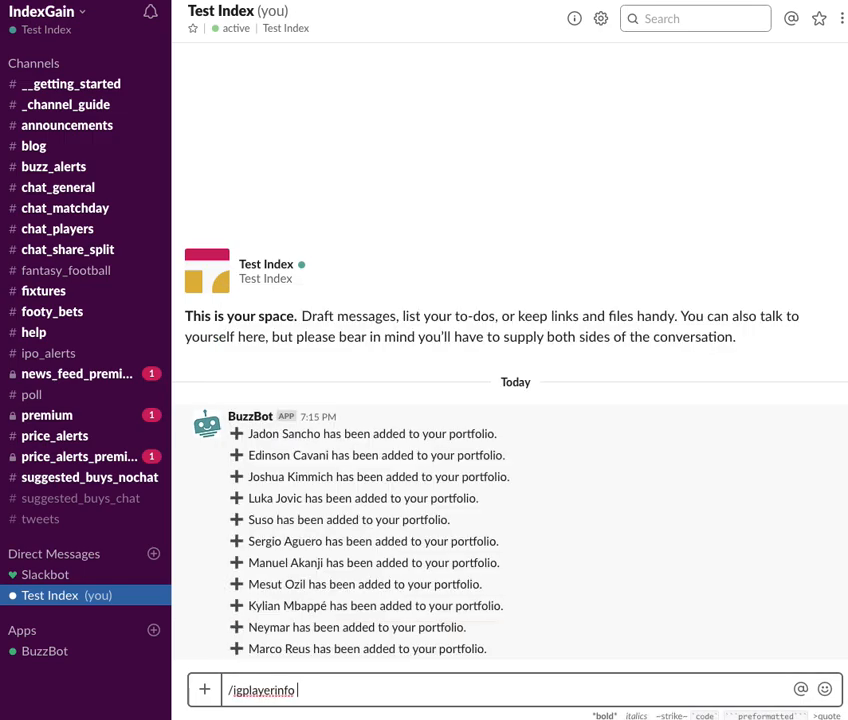
type("rashv")
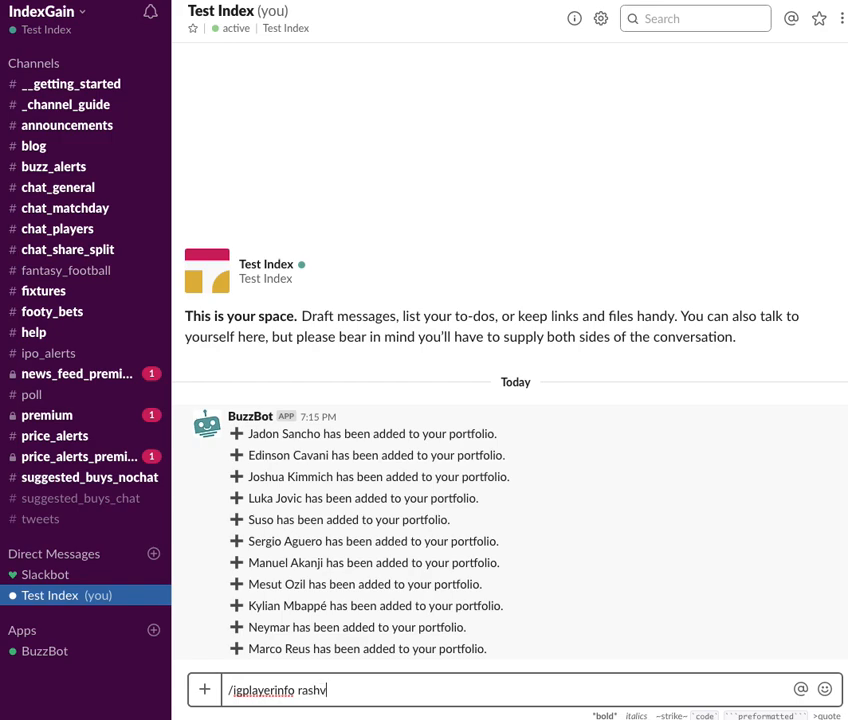
type("ford")
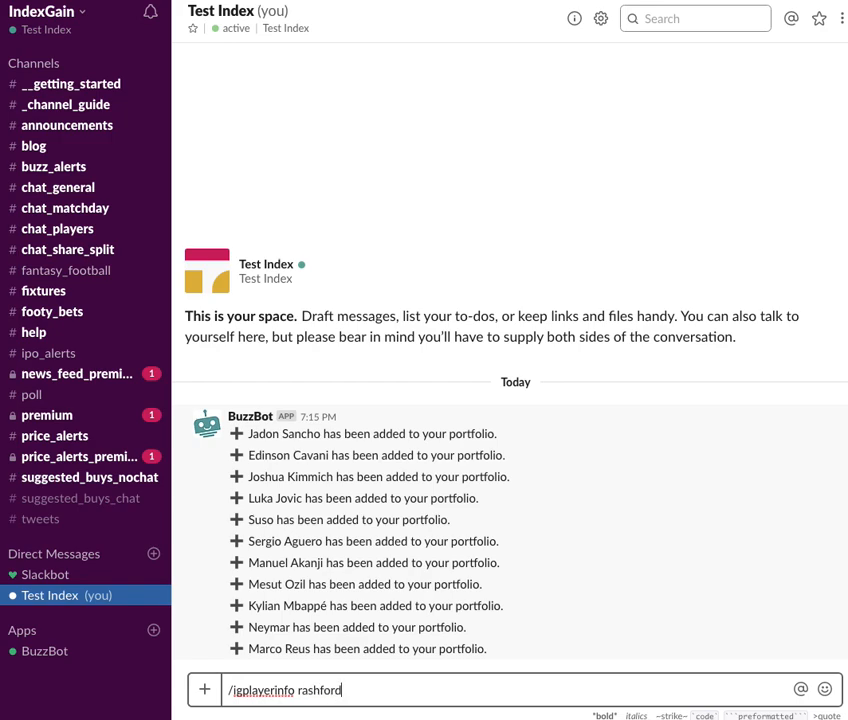
key("Enter")
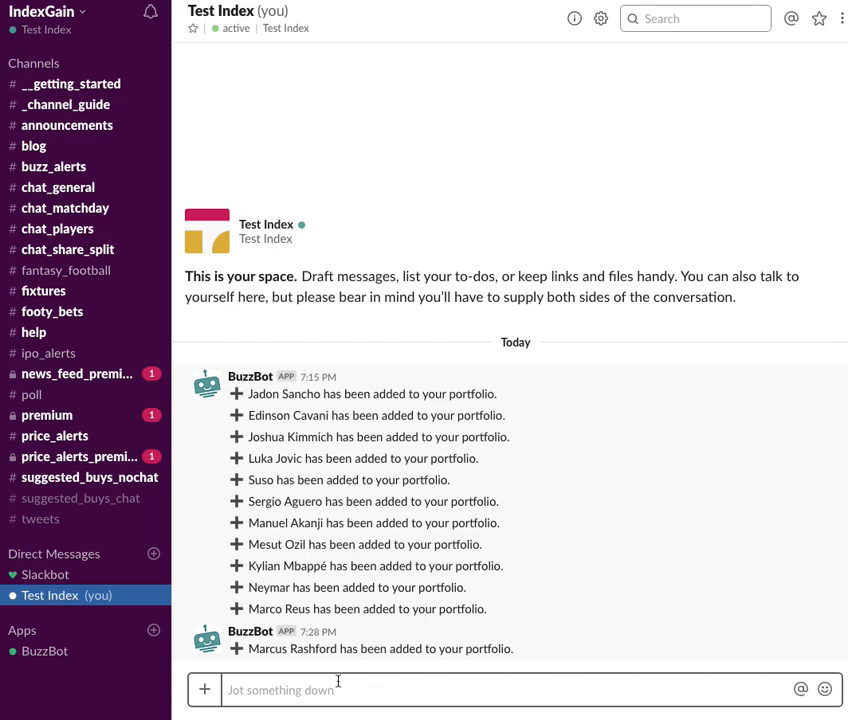
Step: Send /igmoves myport 1h to get the last-hour risers and fallers report
type("/")
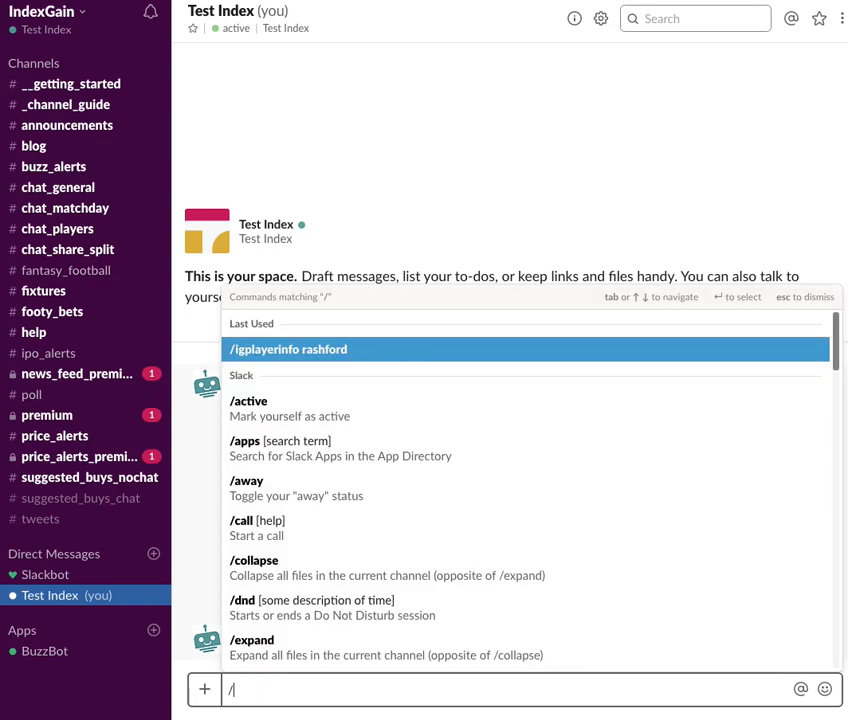
type("igmoves m")
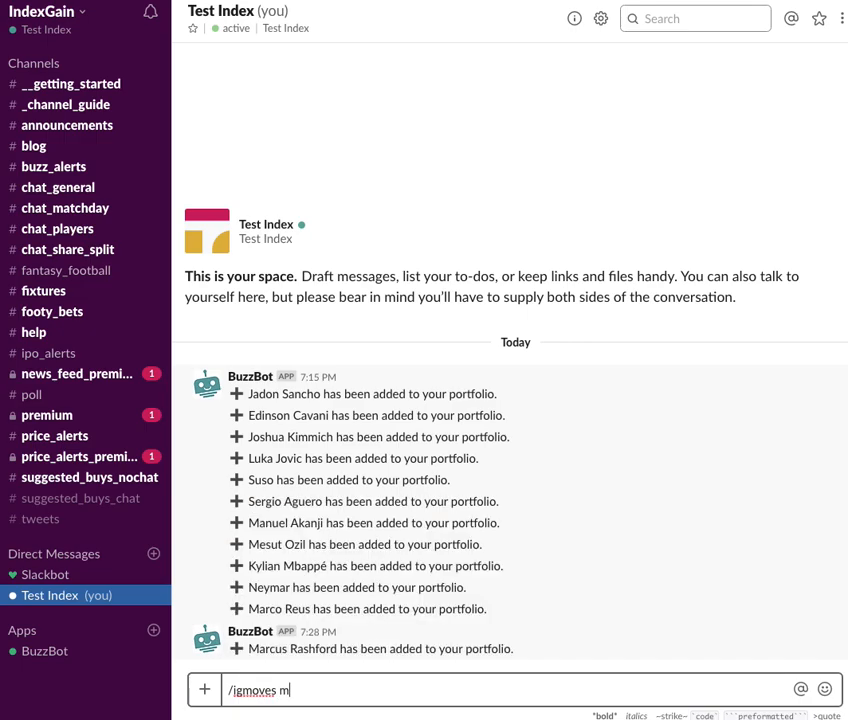
type("yport")
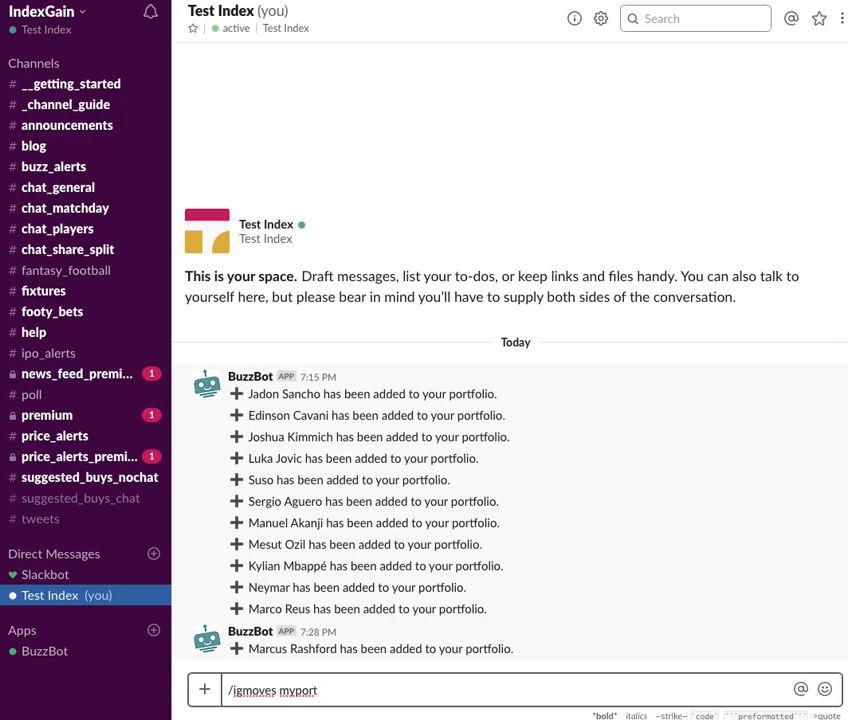
type("1h")
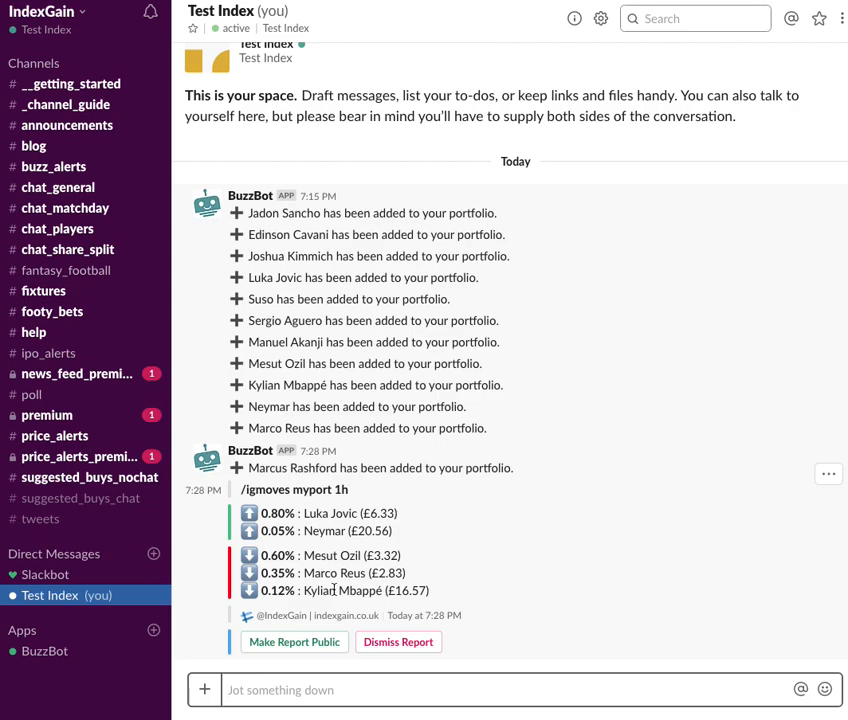
mouse_move(333, 553)
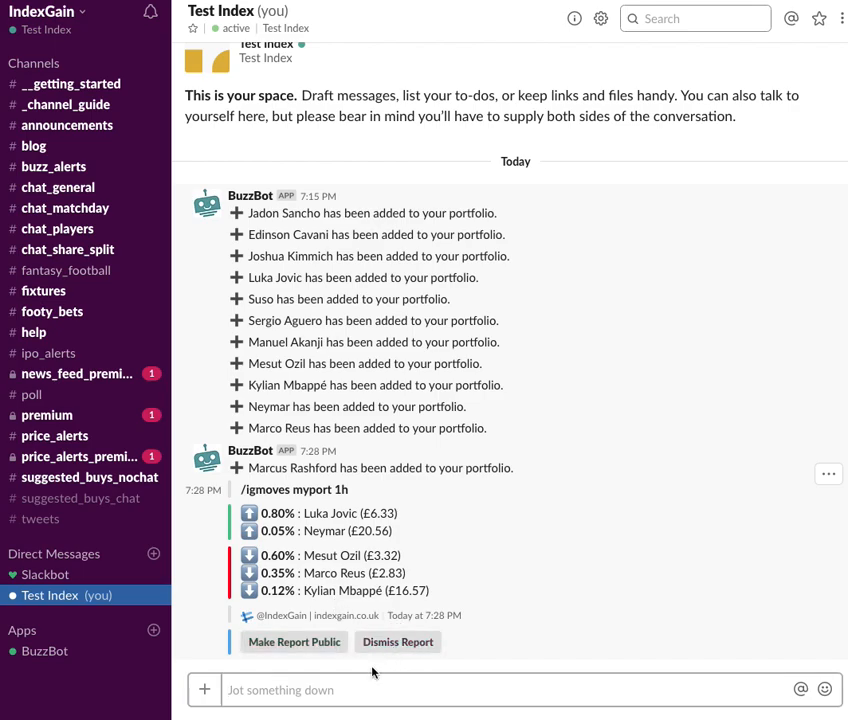
Step: Send /igmoves myport 3d to get the 3-day portfolio price-change report
type("/")
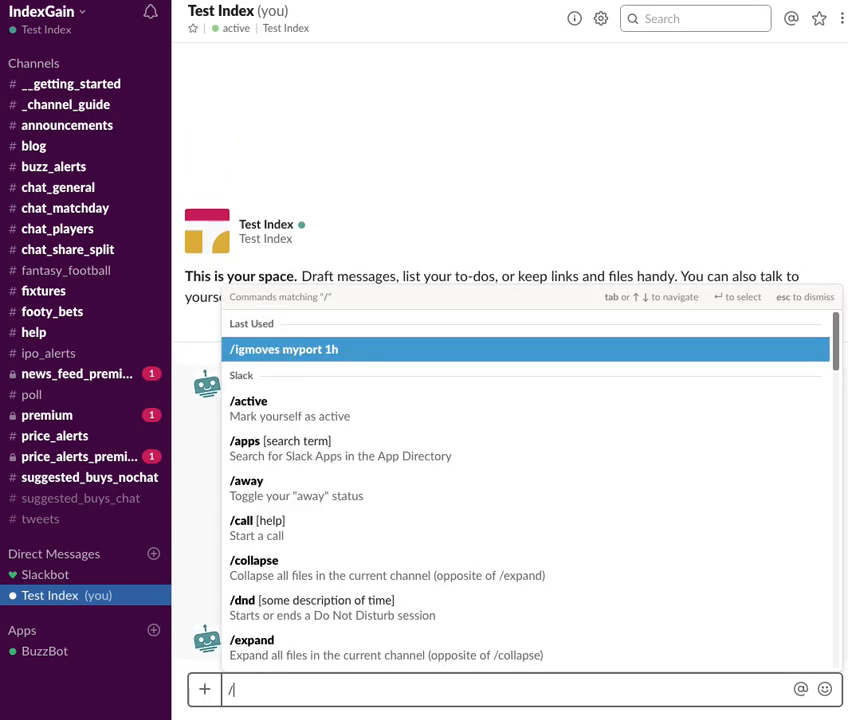
type("igmoves m")
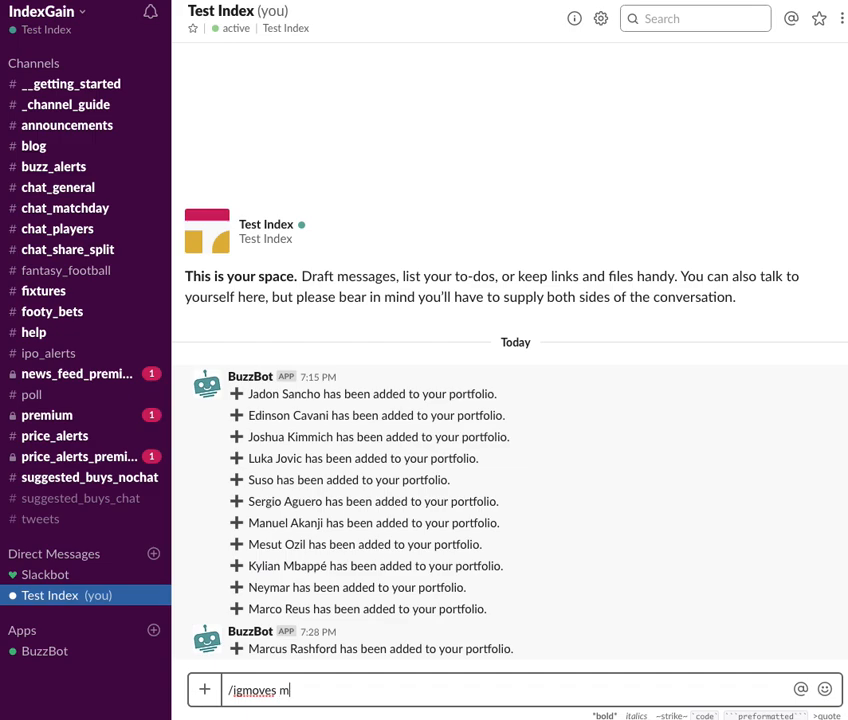
type("yport")
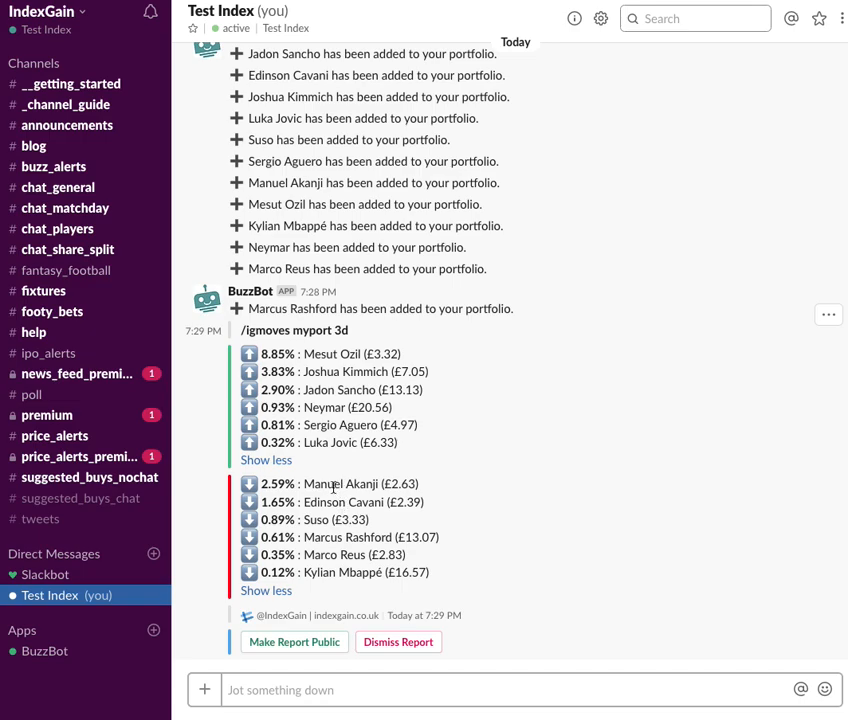
mouse_move(332, 484)
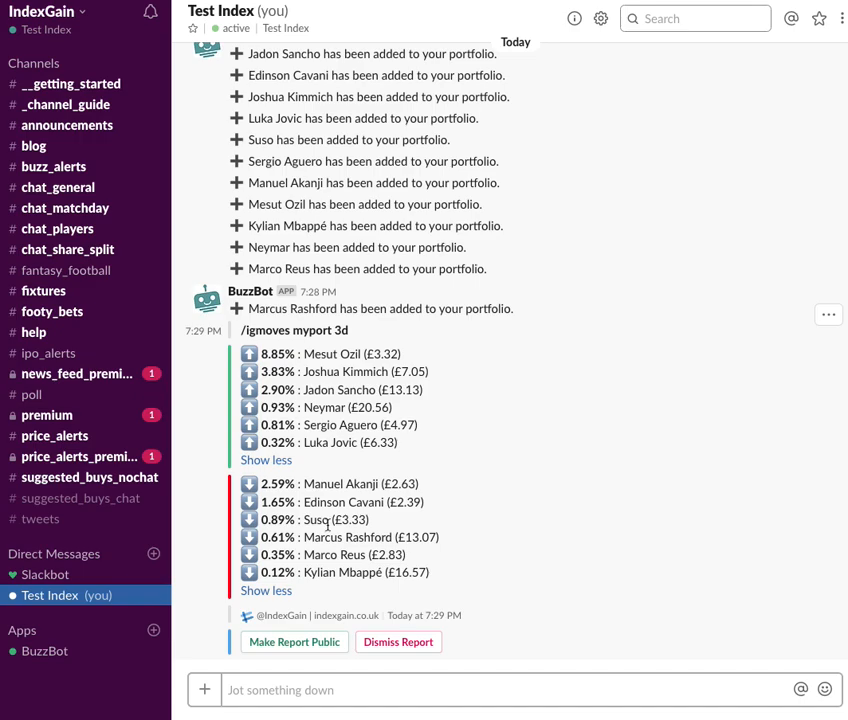
mouse_move(335, 461)
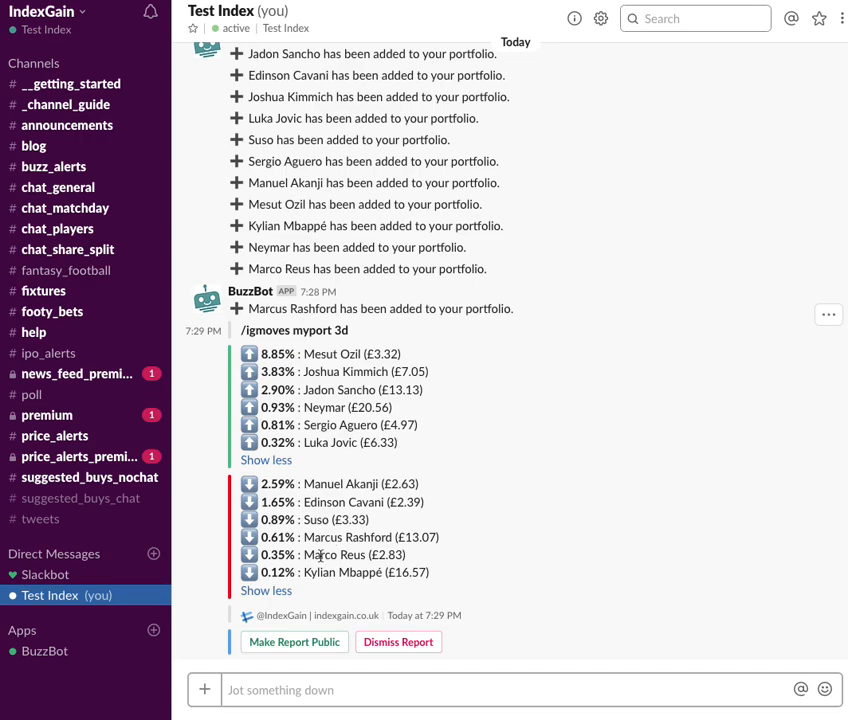
mouse_move(365, 410)
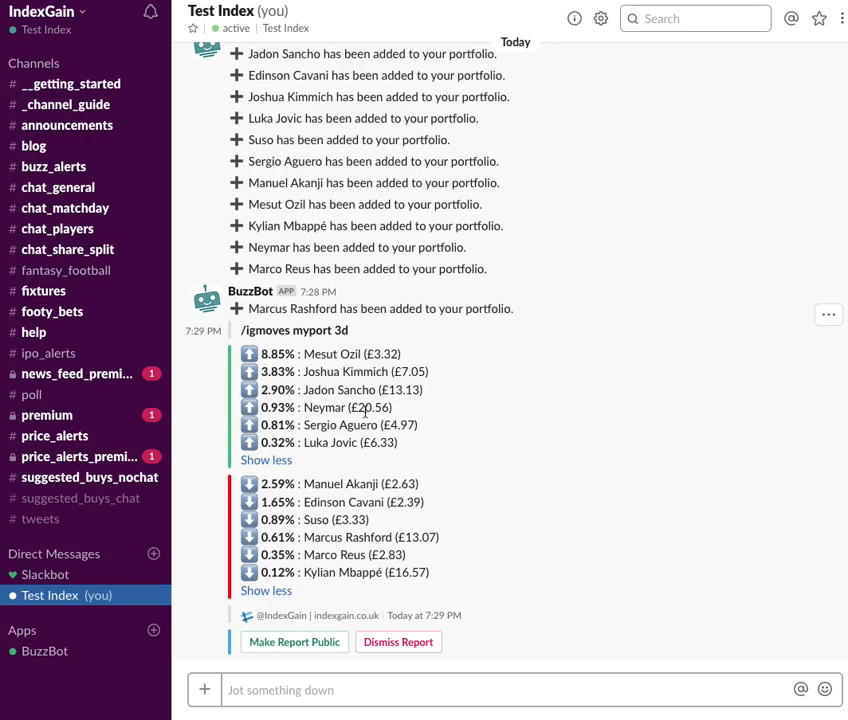